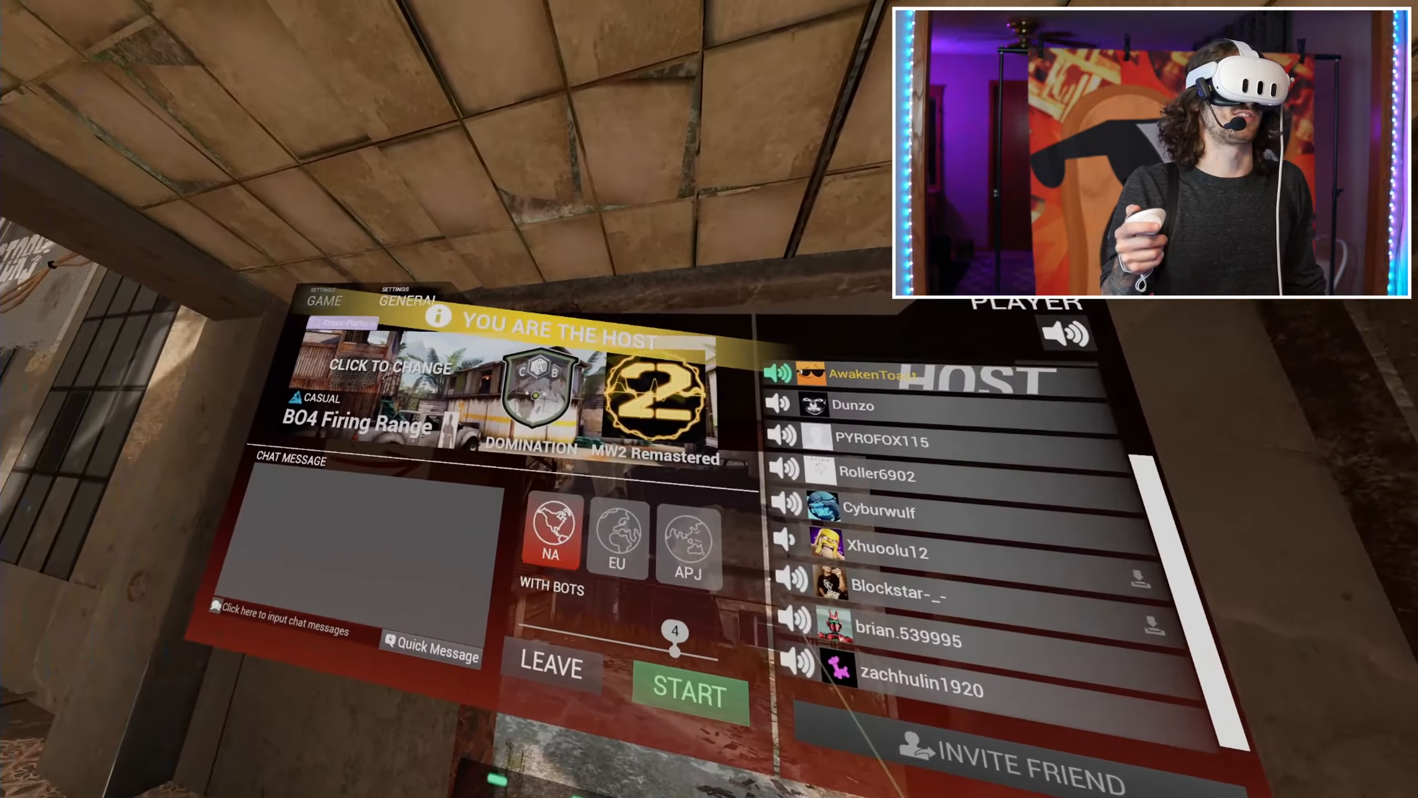
{"action": "mouse_move", "coordinate": [709, 399]}
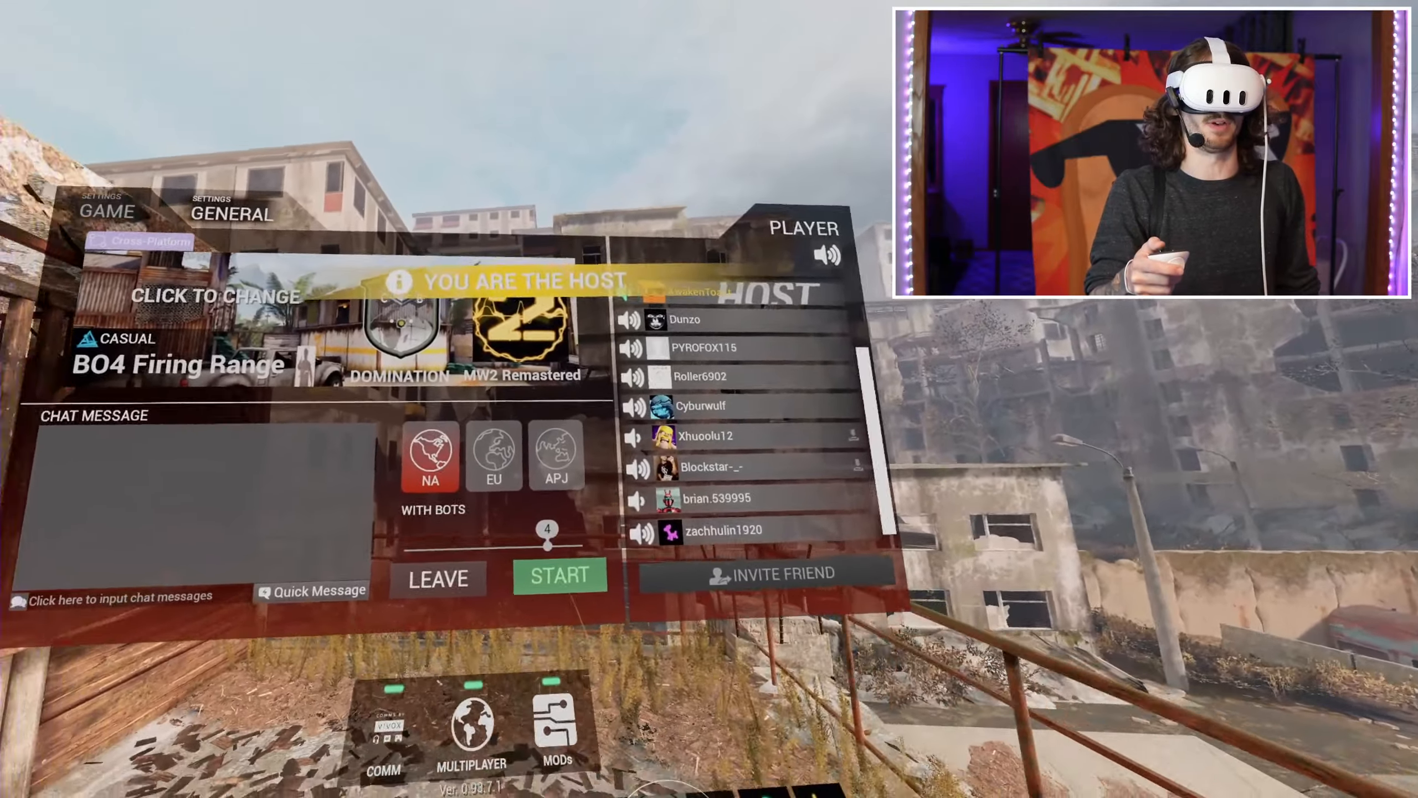
Start the hosted Domination match on BO4 Firing Range from the lobby.
{"action": "left_click", "coordinate": [559, 574]}
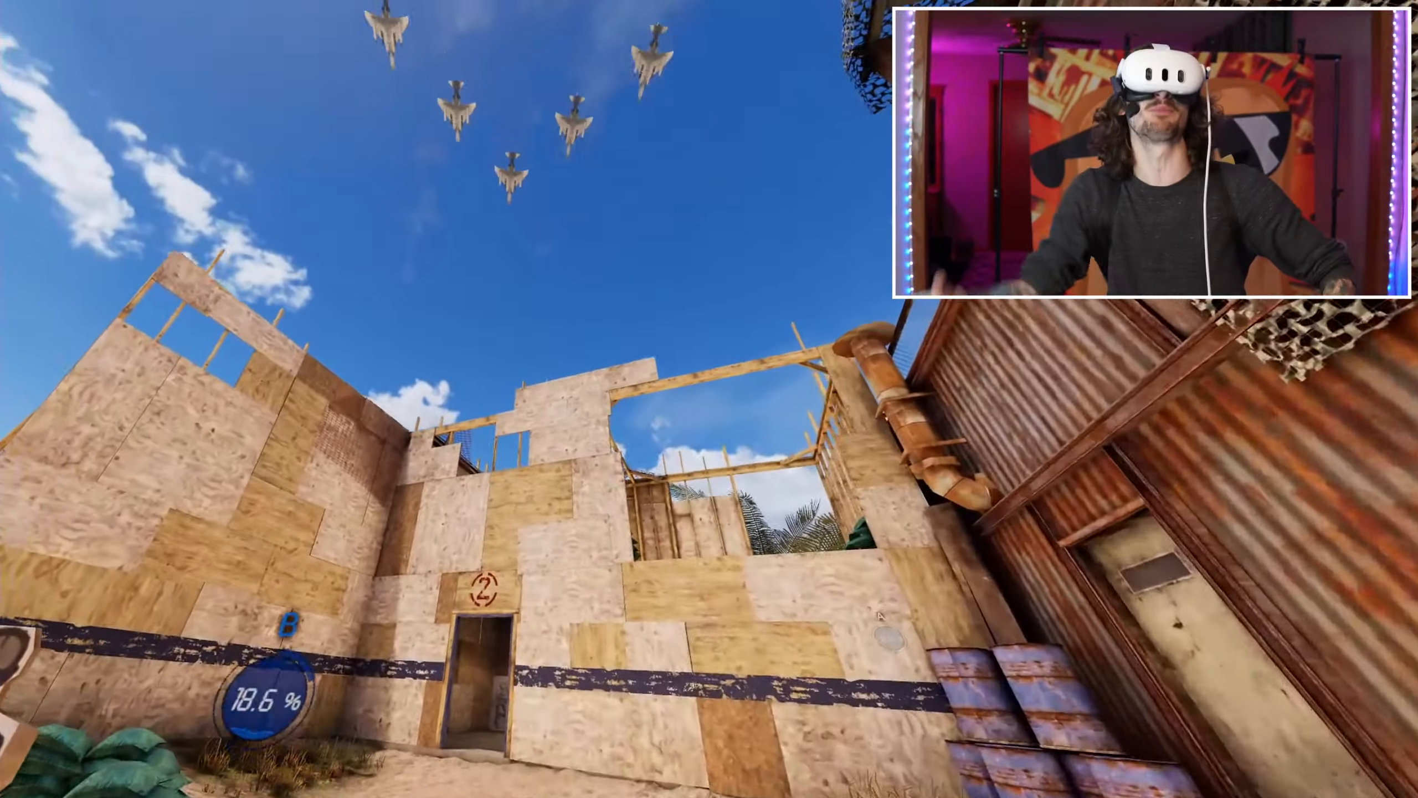
{"action": "mouse_move", "coordinate": [709, 399]}
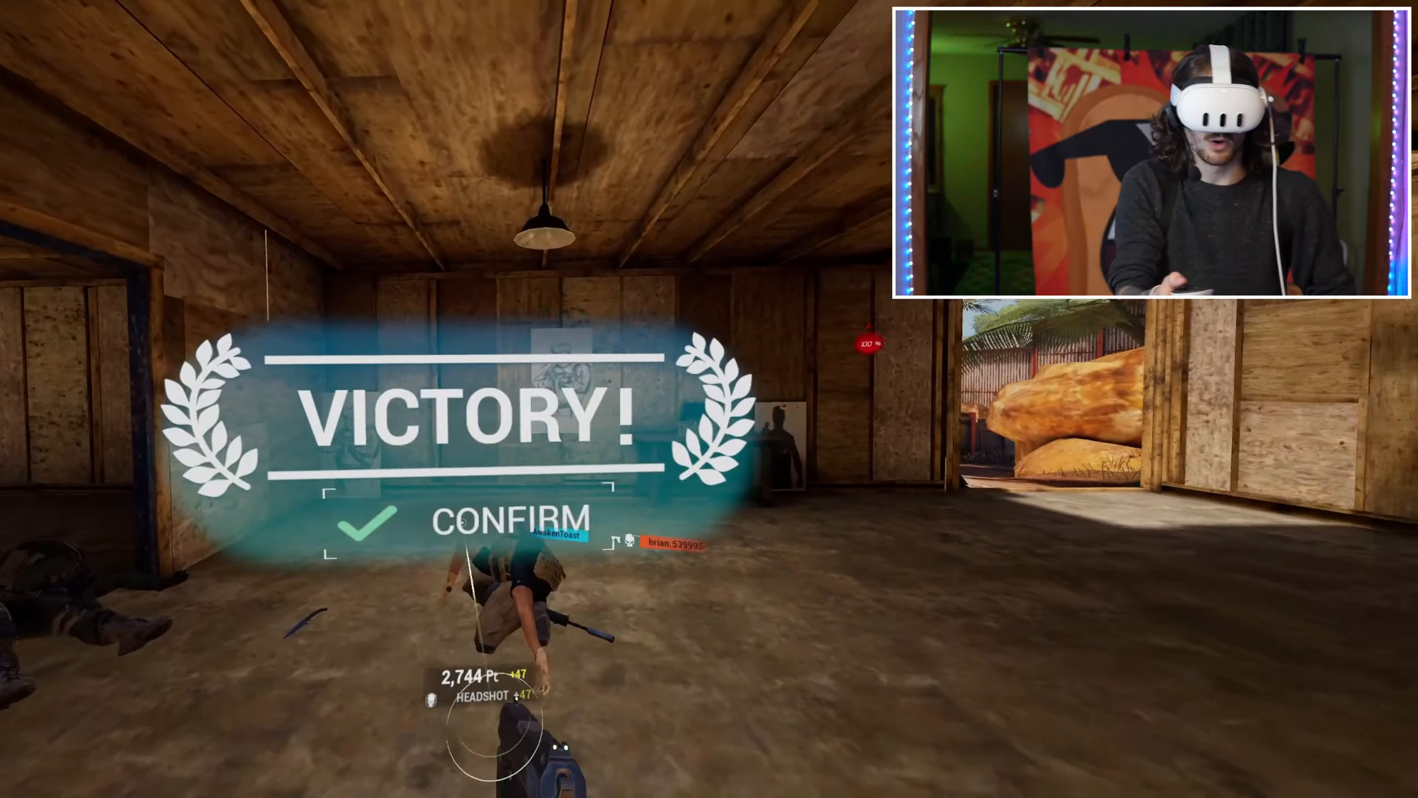
Confirm the Victory banner to show the final scoreboard with 25 kills and 13 deaths.
{"action": "left_click", "coordinate": [499, 520]}
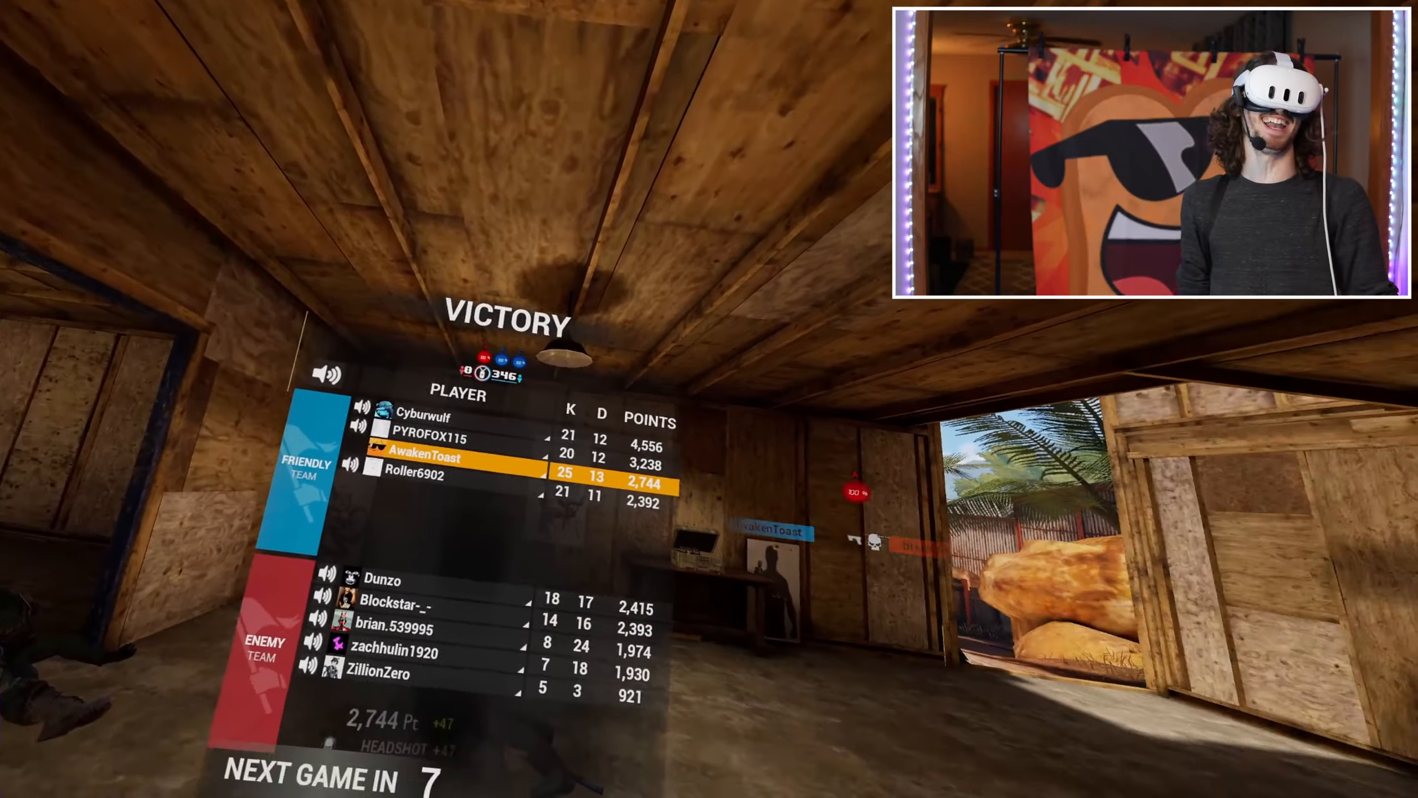